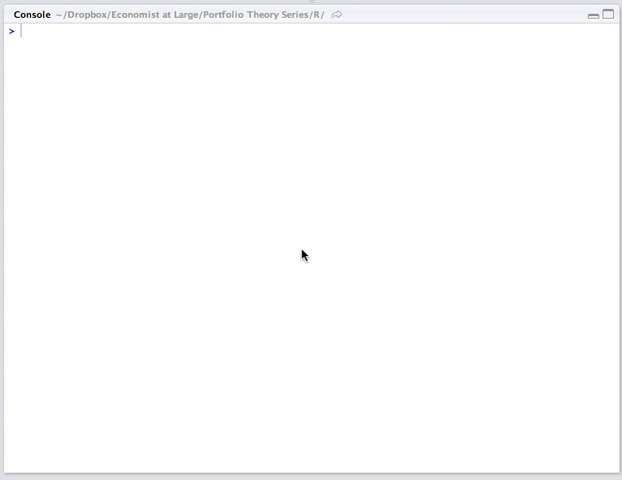
pyautogui.moveTo(344, 234)
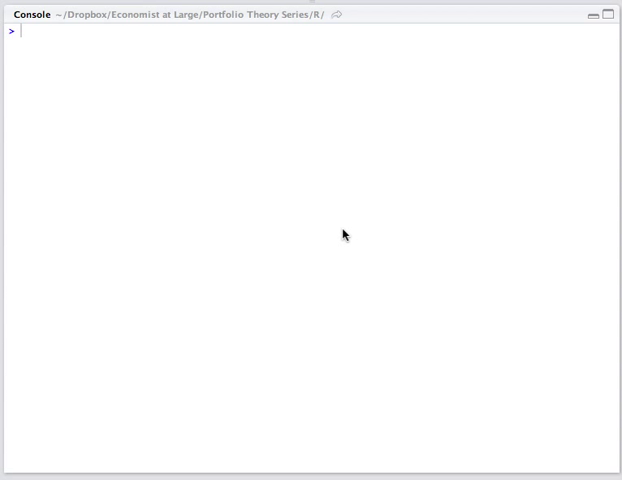
pyautogui.moveTo(344, 236)
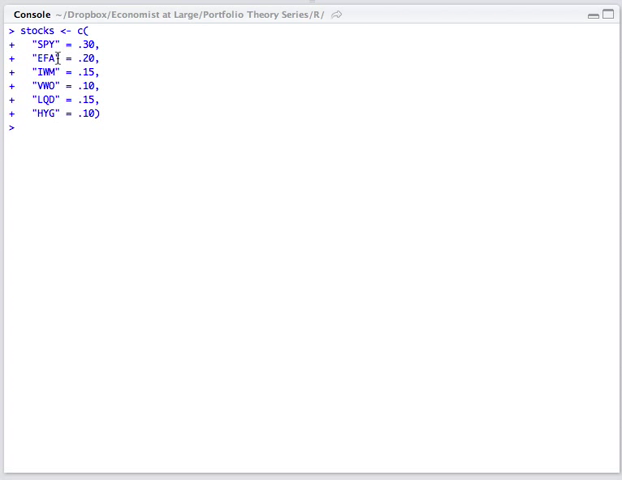
pyautogui.moveTo(68, 128)
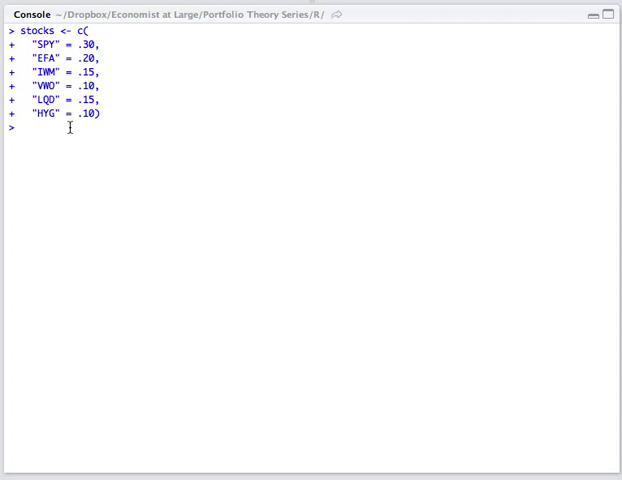
# Print the stocks vector listing the six tickers with weights 0.30 down to 0.10
pyautogui.write('stoc')
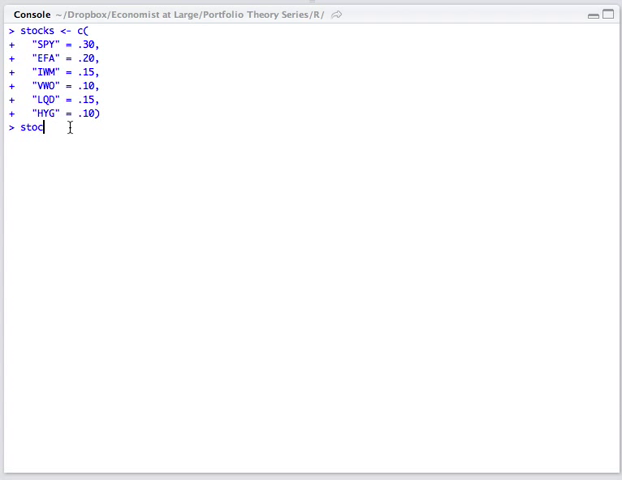
pyautogui.press('Return')
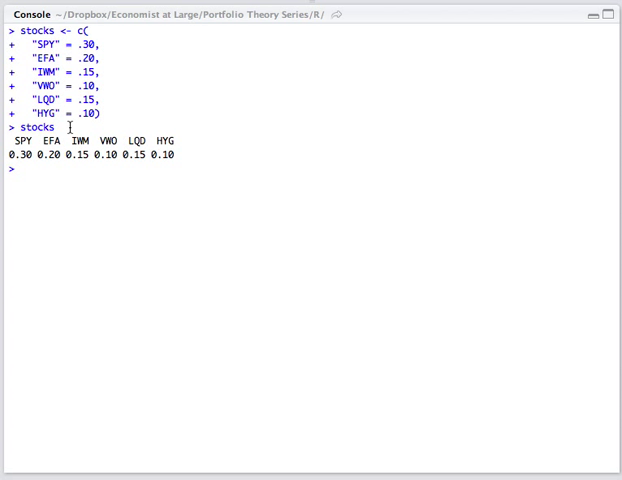
# Store weekly returns for the stock tickers in 'returns' via getReturns(names(stocks), freq="week")
pyautogui.write('returns <- getReturns(names(stocks), freq="week")')
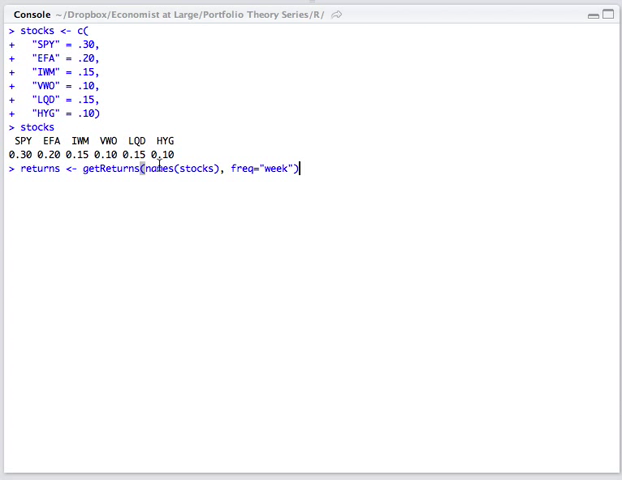
pyautogui.moveTo(220, 172)
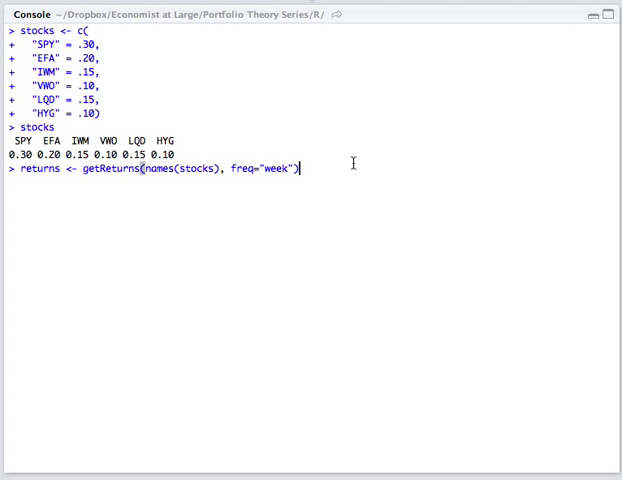
pyautogui.press('Return')
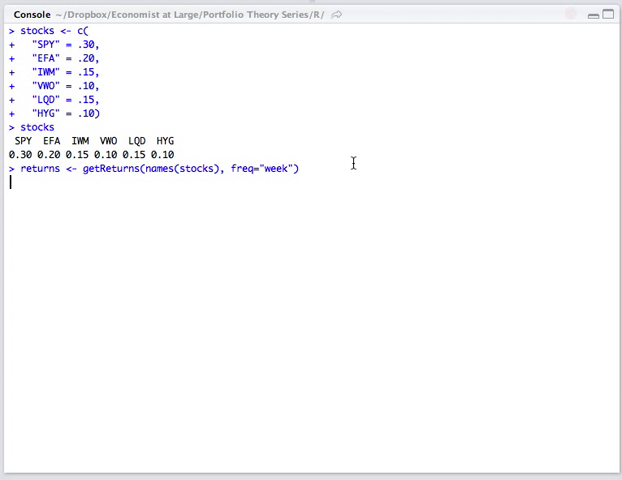
pyautogui.press('Return')
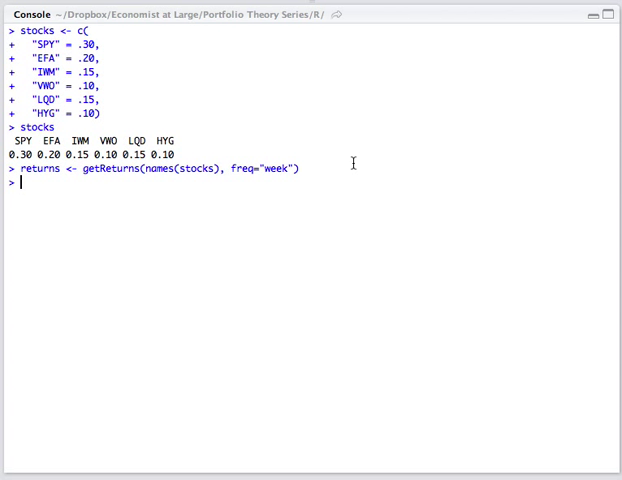
# Run summary(returns) showing 6 stocks observed weekly 2007-04-16 to 2013-04-29 with mean returns
pyautogui.write('summary')
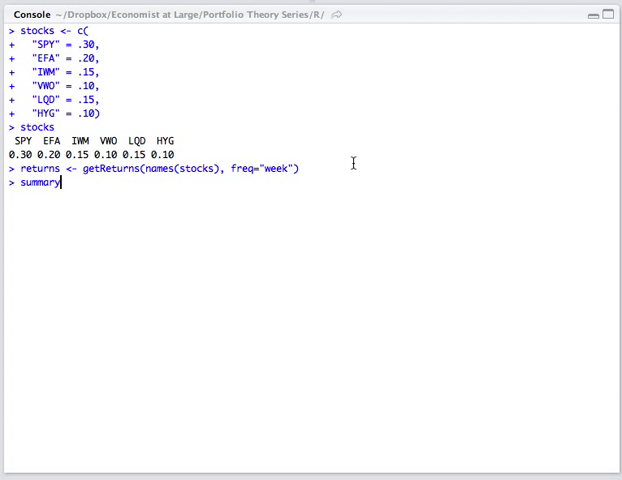
pyautogui.write('(re')
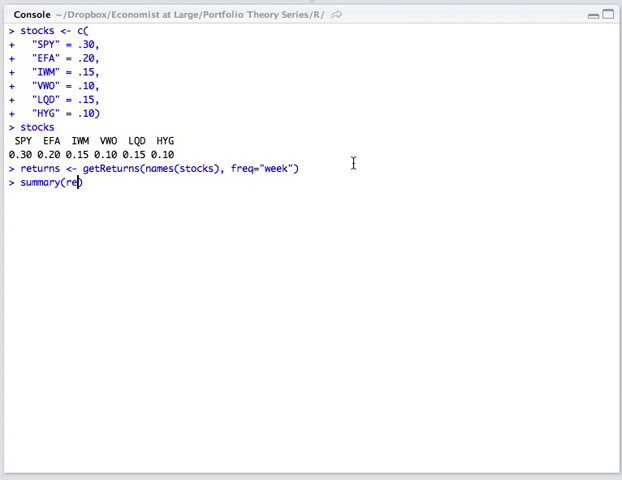
pyautogui.write('turn')
pyautogui.press('Return')
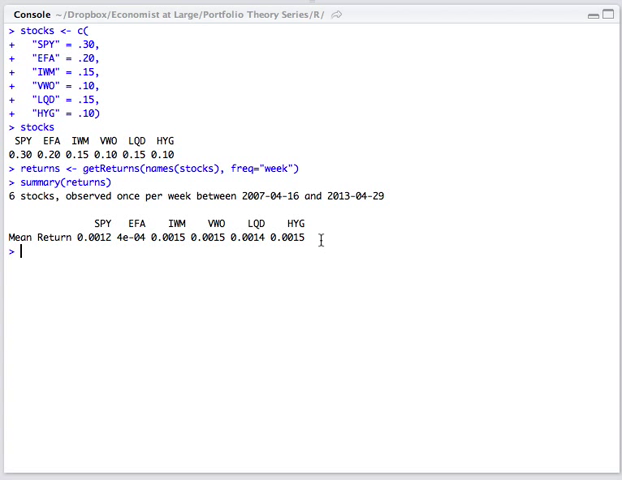
pyautogui.write('str')
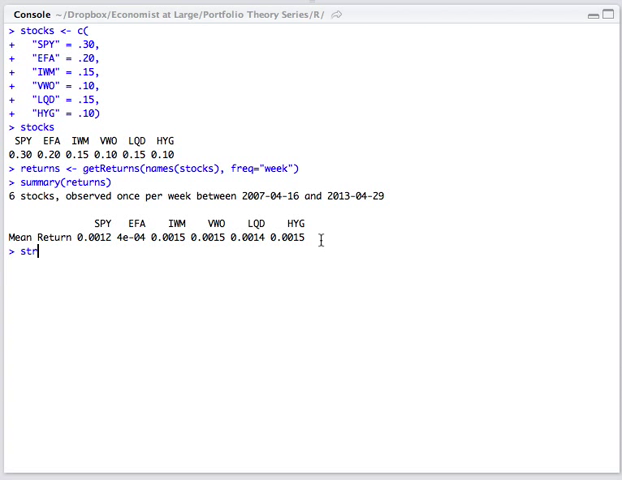
# Run str(returns) and scroll through its list-of-6 structure: return matrix, tickers, period, dates, price data
pyautogui.write('(re')
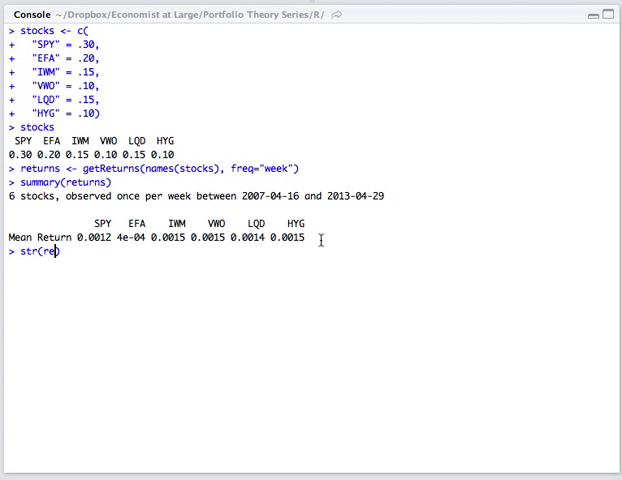
pyautogui.write('turns')
pyautogui.press('Return')
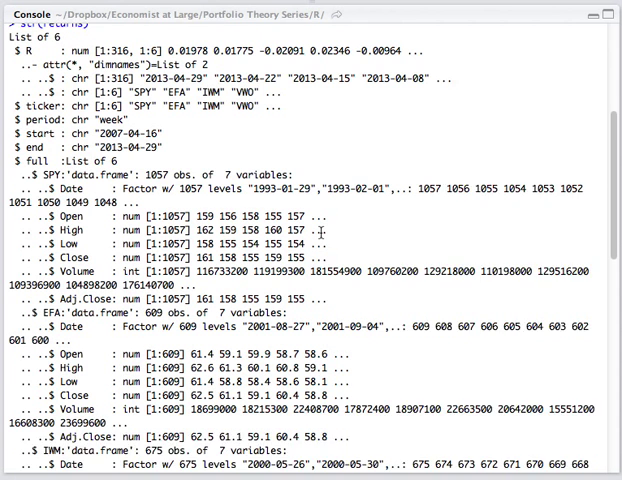
pyautogui.scroll(3)
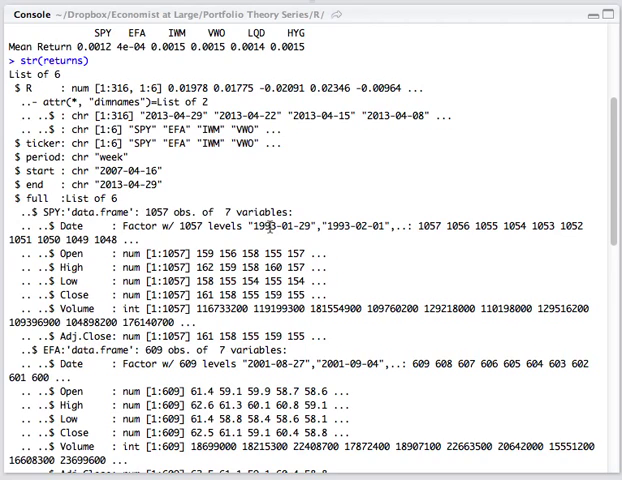
pyautogui.scroll(-3)
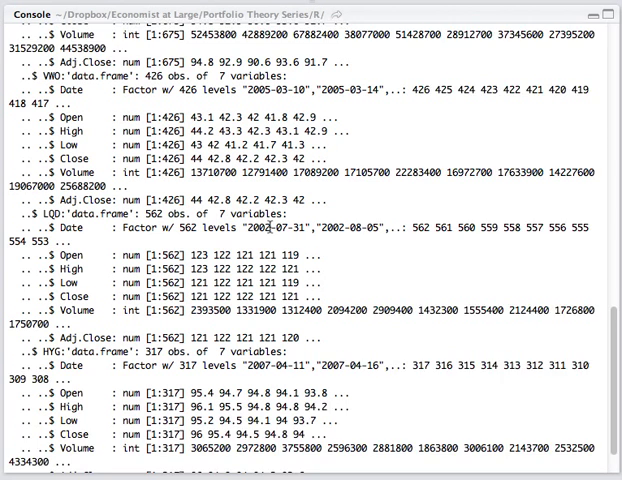
pyautogui.scroll(-3)
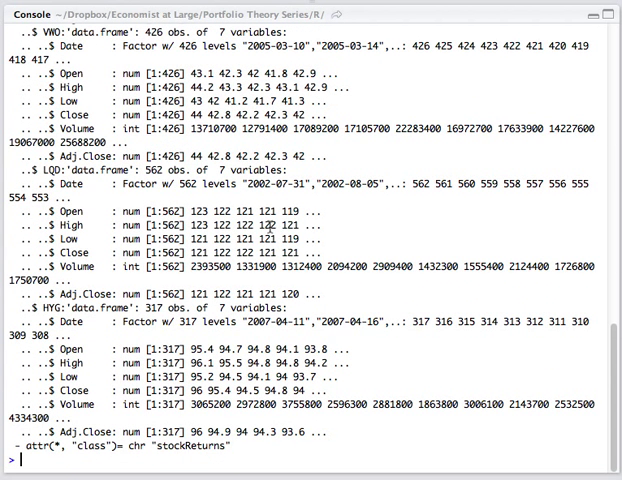